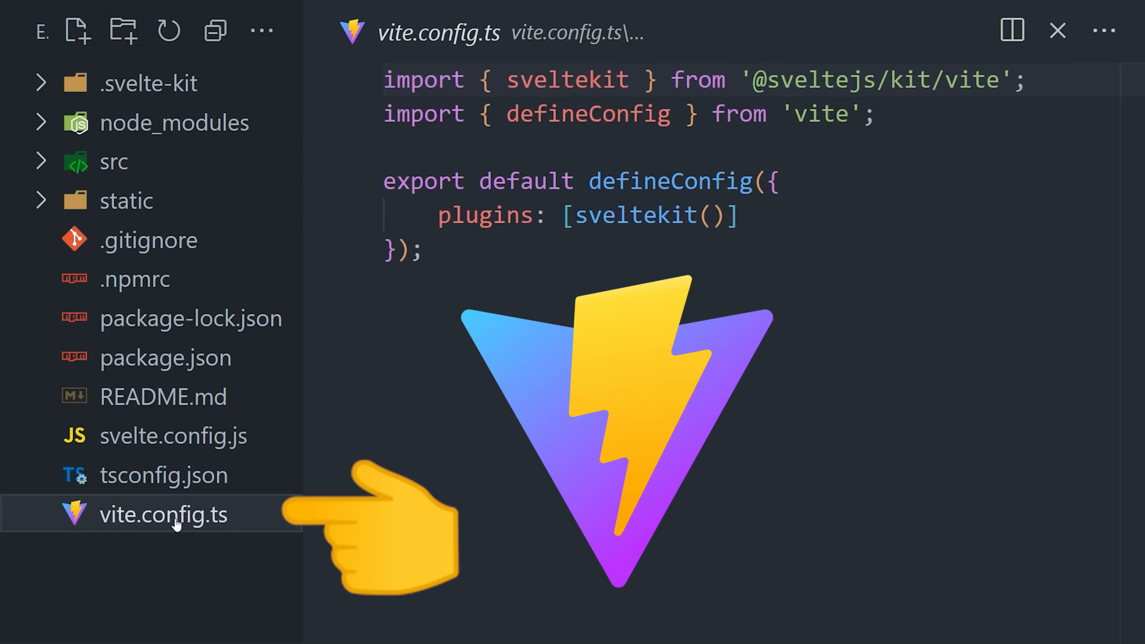
Add a TypeScript script importing PageData from ./$types with export let data: PageData.
{"action": "left_click", "coordinate": [114, 162]}
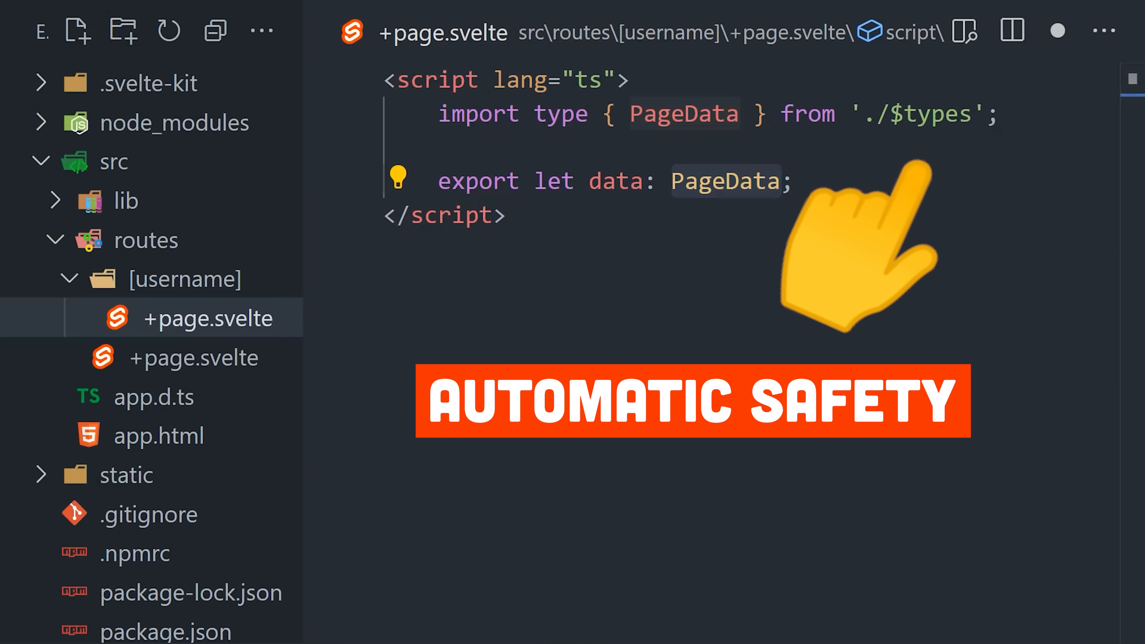
Create lib/Bio.svelte with a script importing page from $app/stores.
{"action": "left_click", "coordinate": [189, 358]}
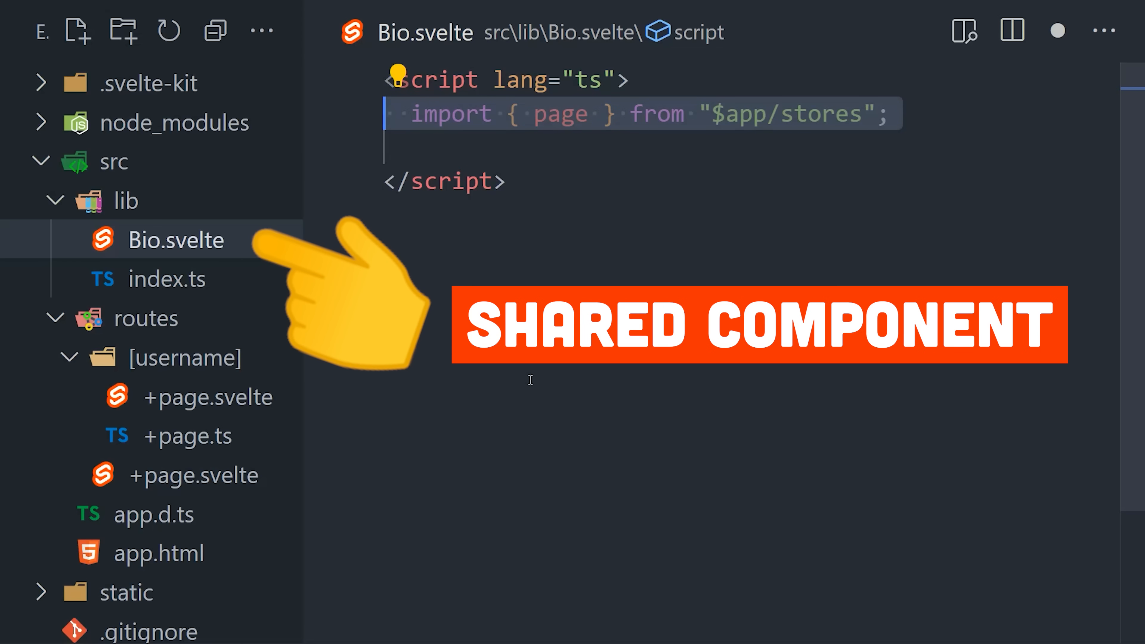
Write the markup 'Name {$page.data.name}' in Bio.svelte.
{"action": "type", "text": "Name {$page.data.name}"}
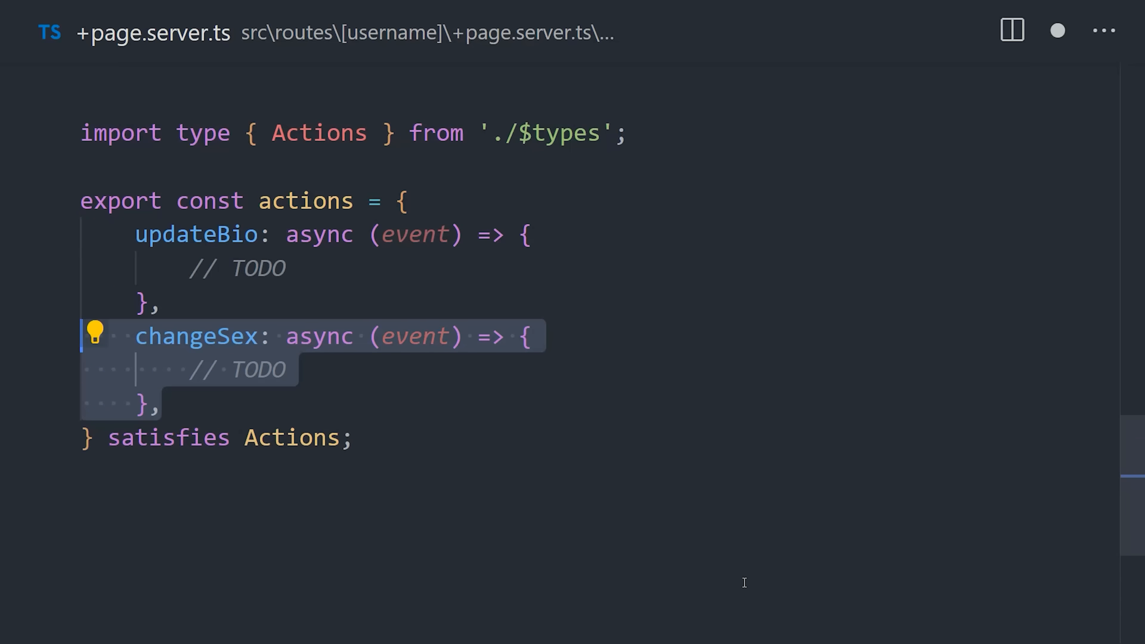
Export updateBio and changeSex actions and set prerender = true in +page.server.ts.
{"action": "left_click", "coordinate": [356, 437]}
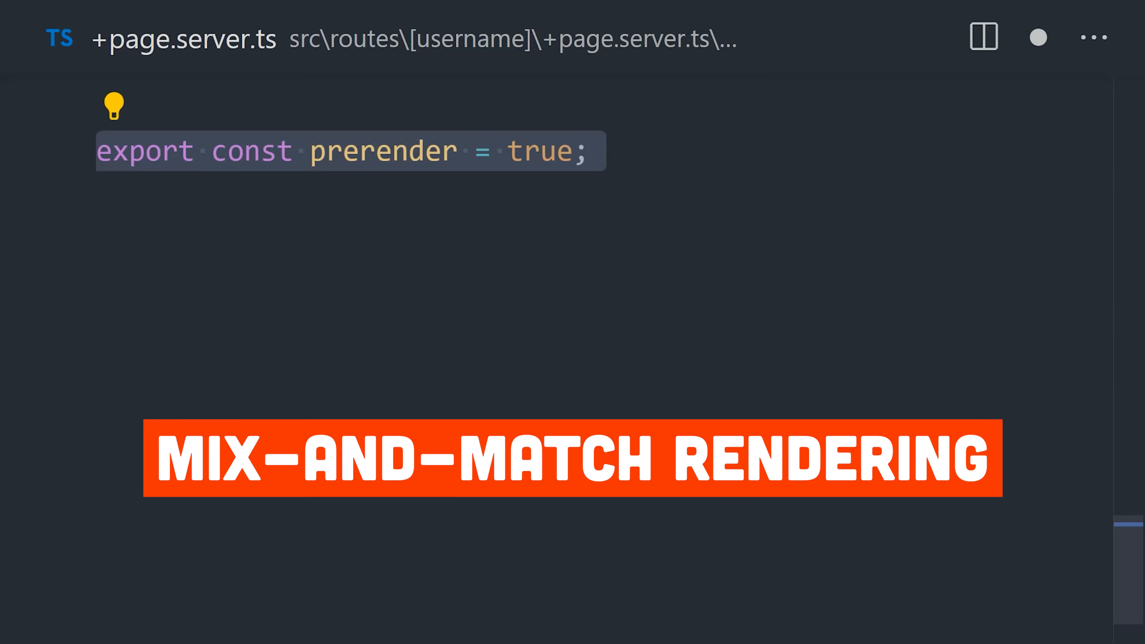
Add 'export const ssr = false;' then view svelte.config.js with adapter-auto.
{"action": "type", "text": "export const ssr = false;"}
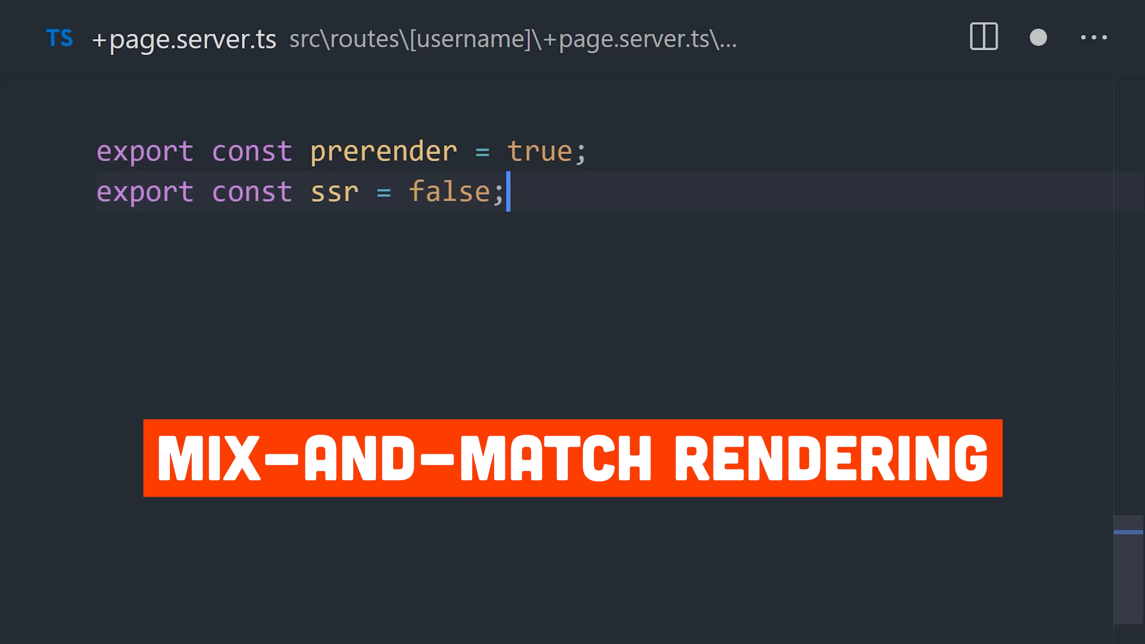
{"action": "left_click", "coordinate": [144, 395]}
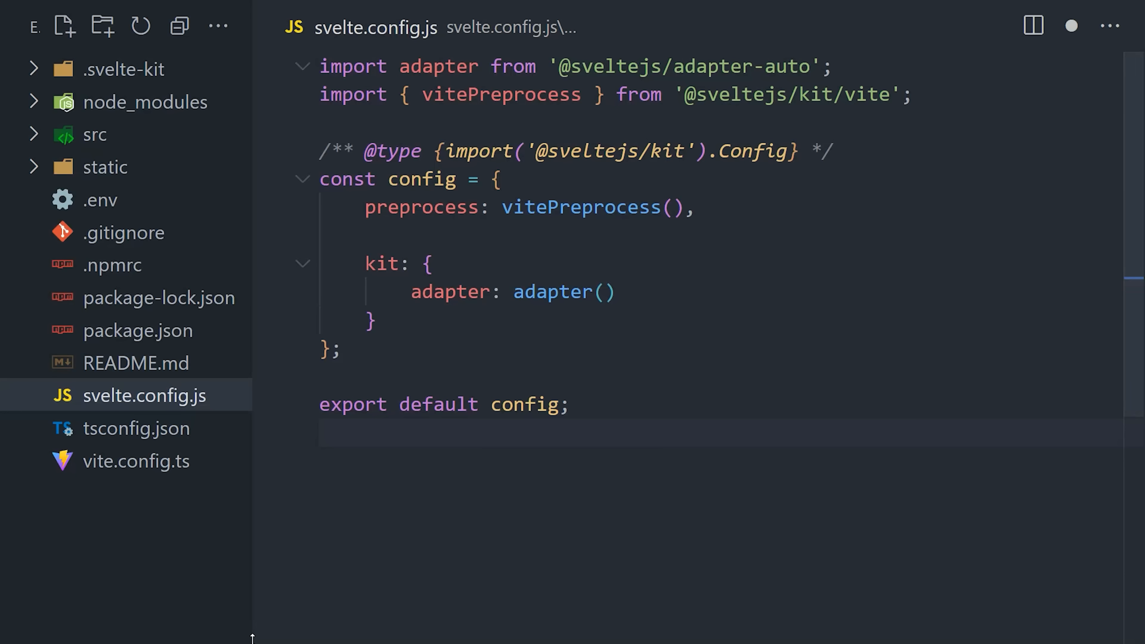